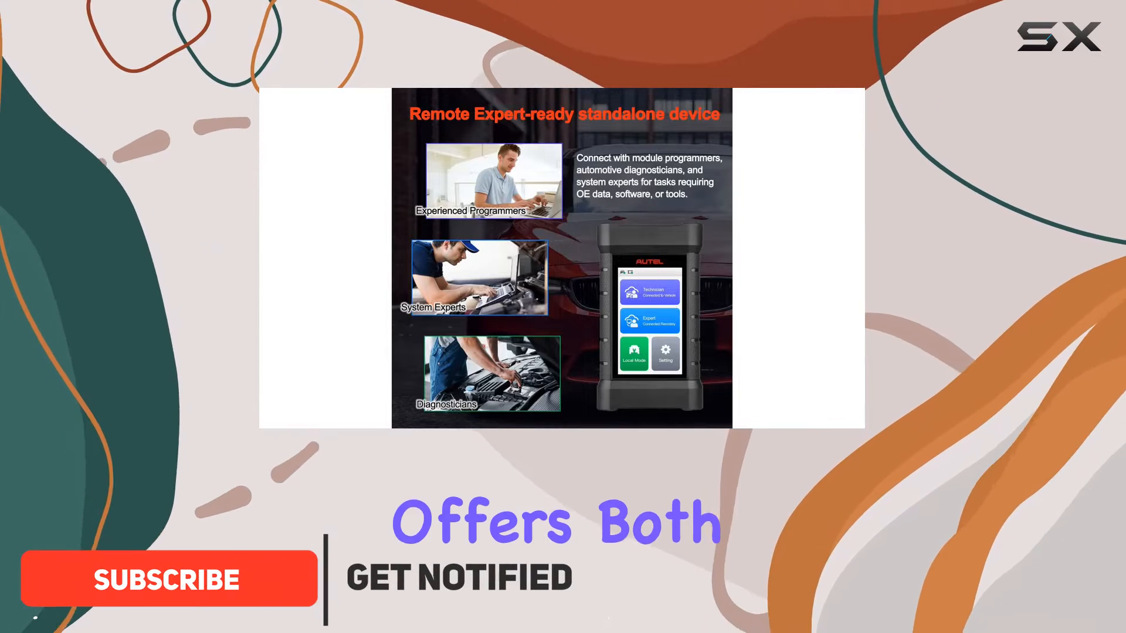
left_click(167, 578)
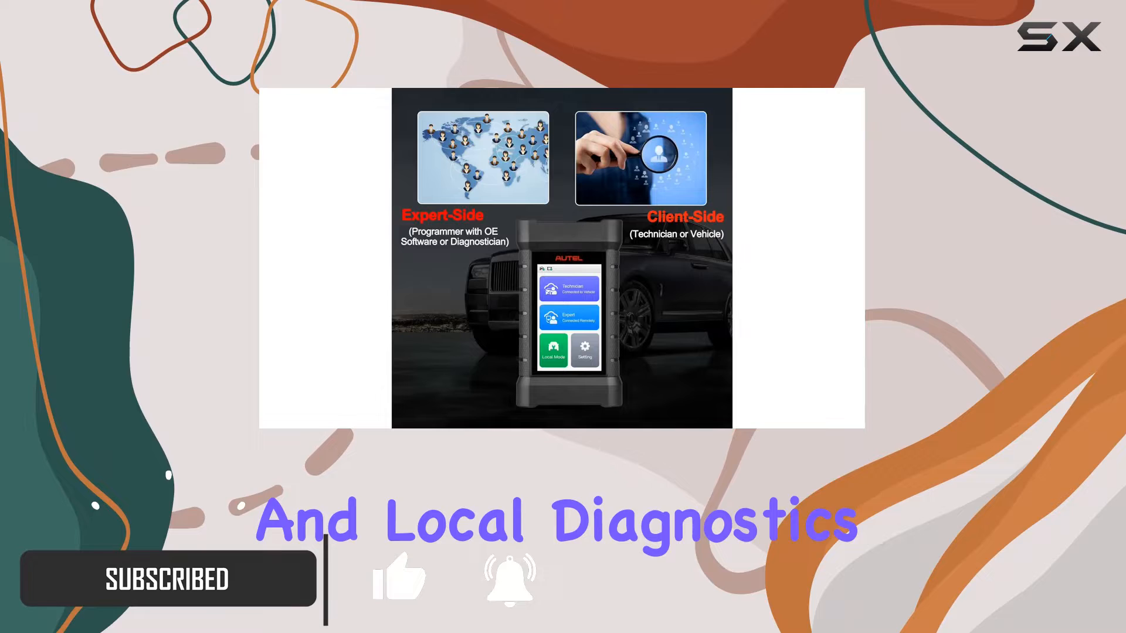